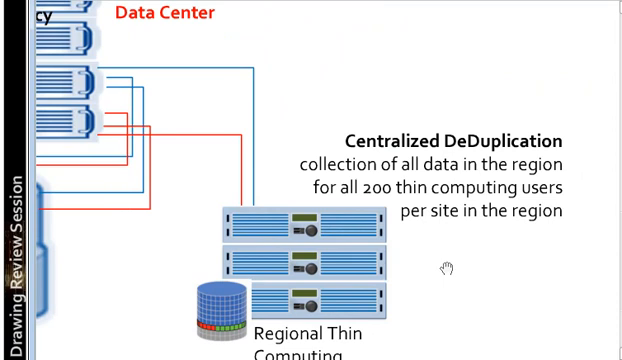
scroll("down", 3)
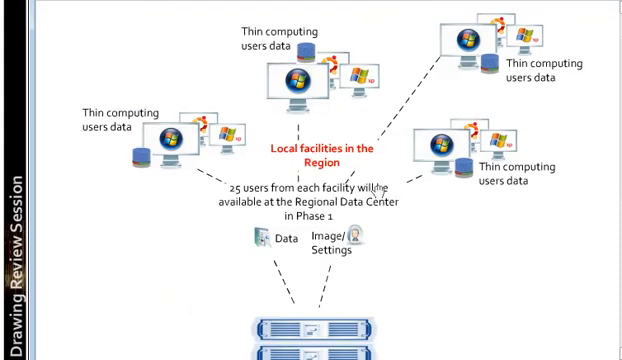
scroll("down", 3)
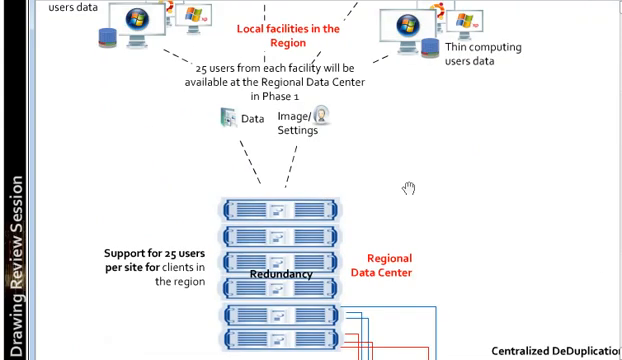
scroll("down", 3)
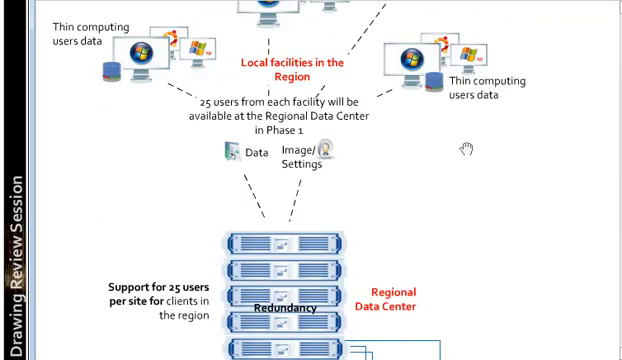